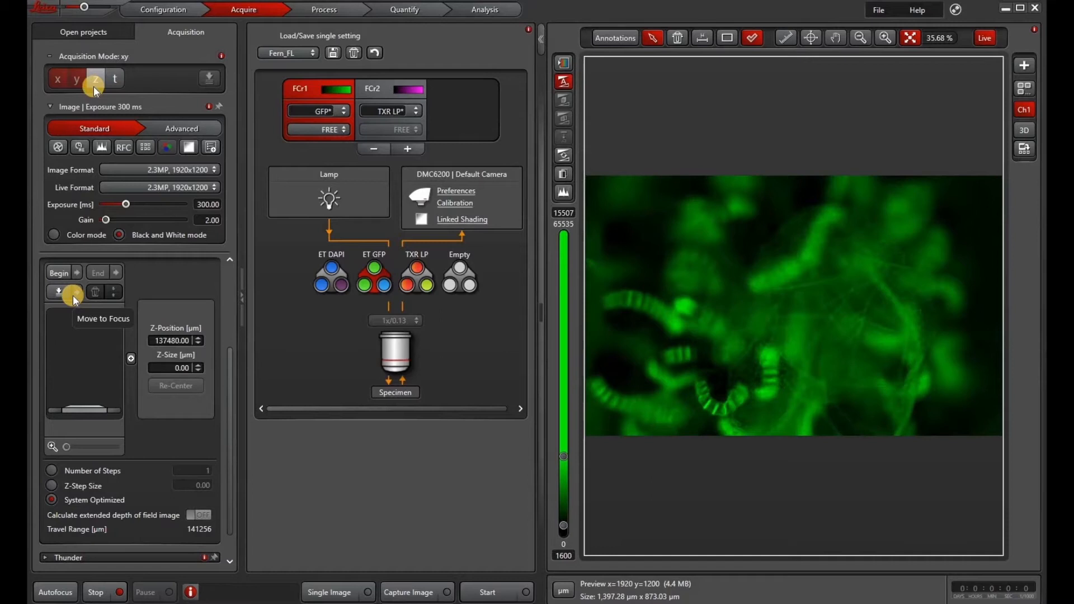
Define a 12-step, 264 µm z-stack through the fern from begin to end focus with extended depth of field on.
click(94, 78)
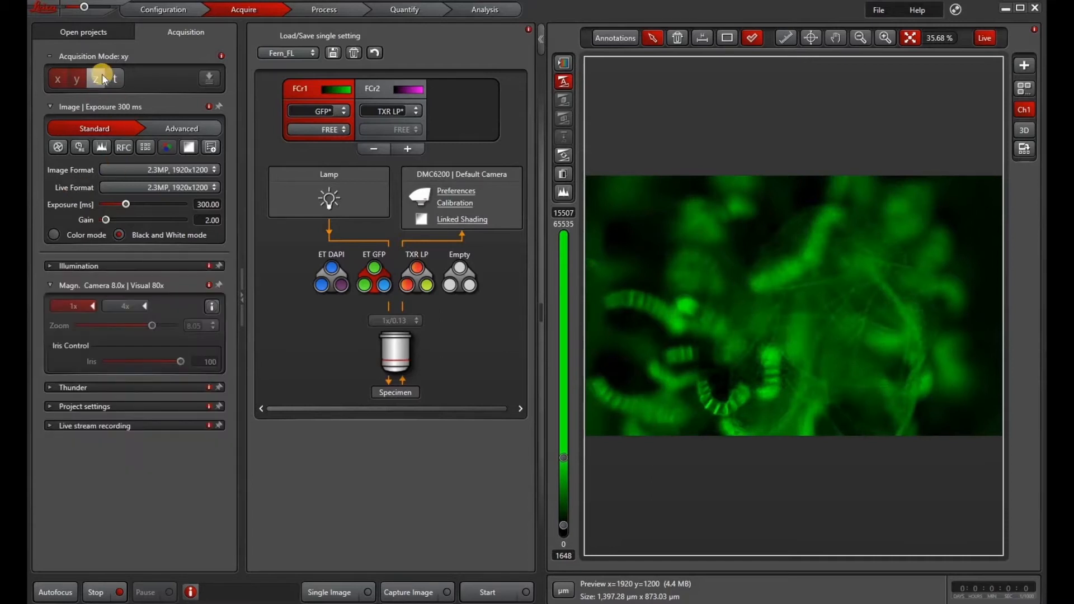
click(95, 79)
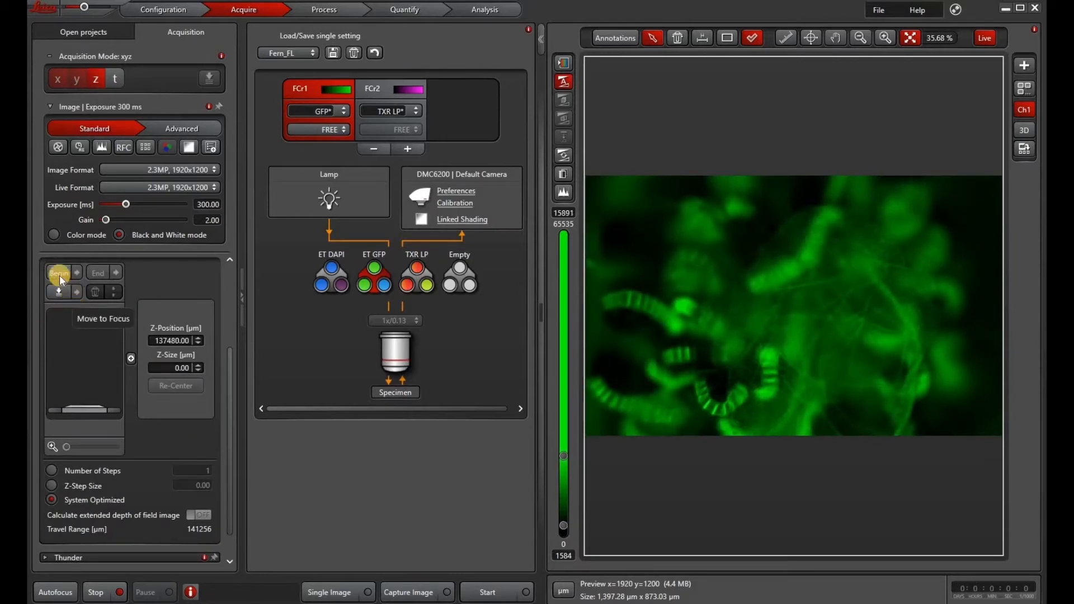
click(57, 273)
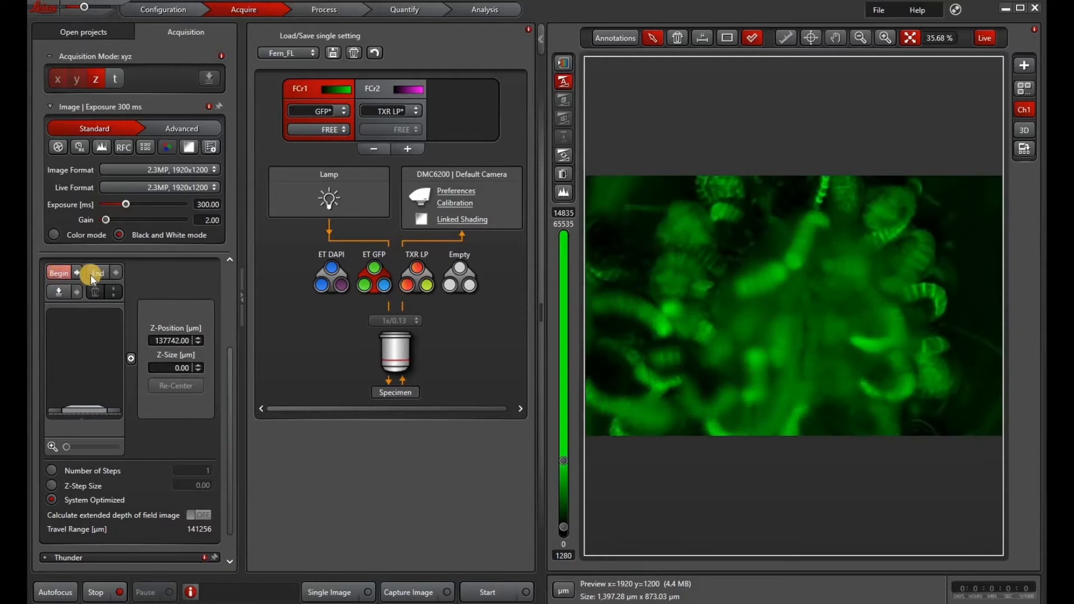
click(97, 273)
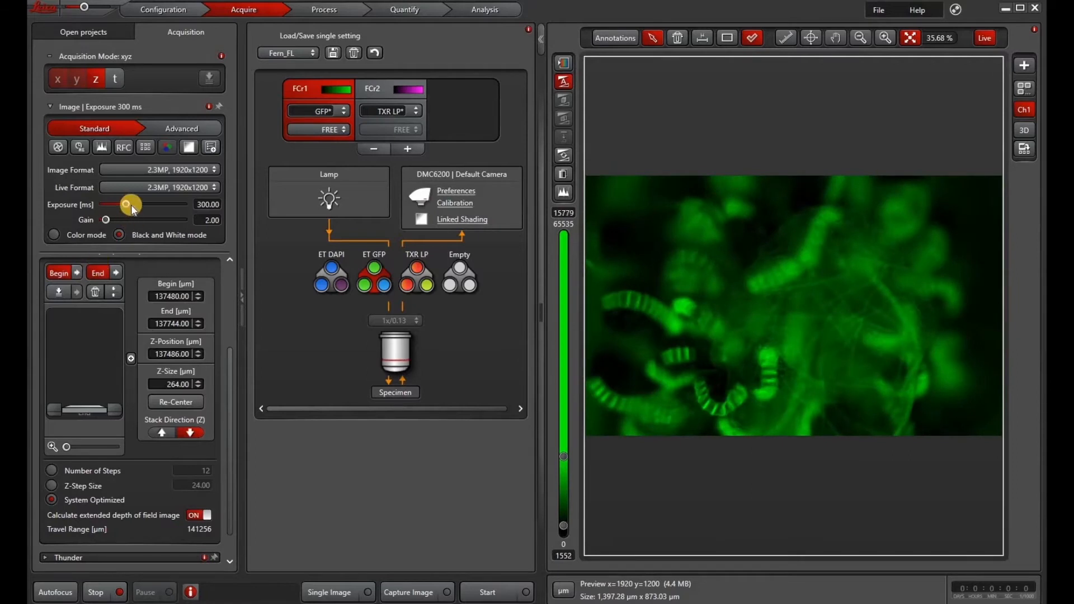
drag(129, 203, 123, 203)
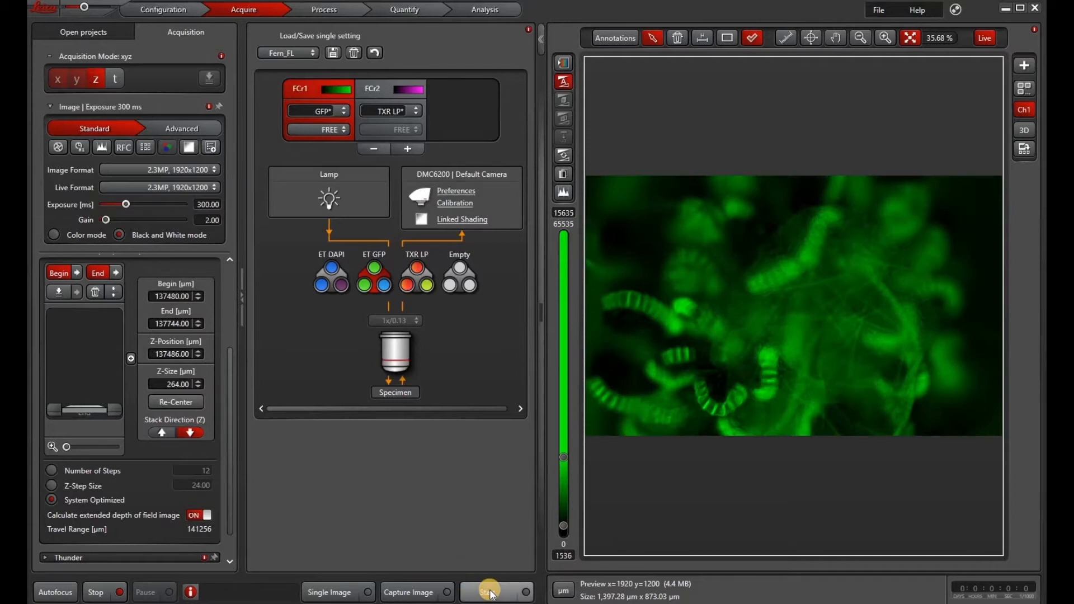
Record the 12-plane green and magenta Series001 z-stack and browse its planes.
click(490, 592)
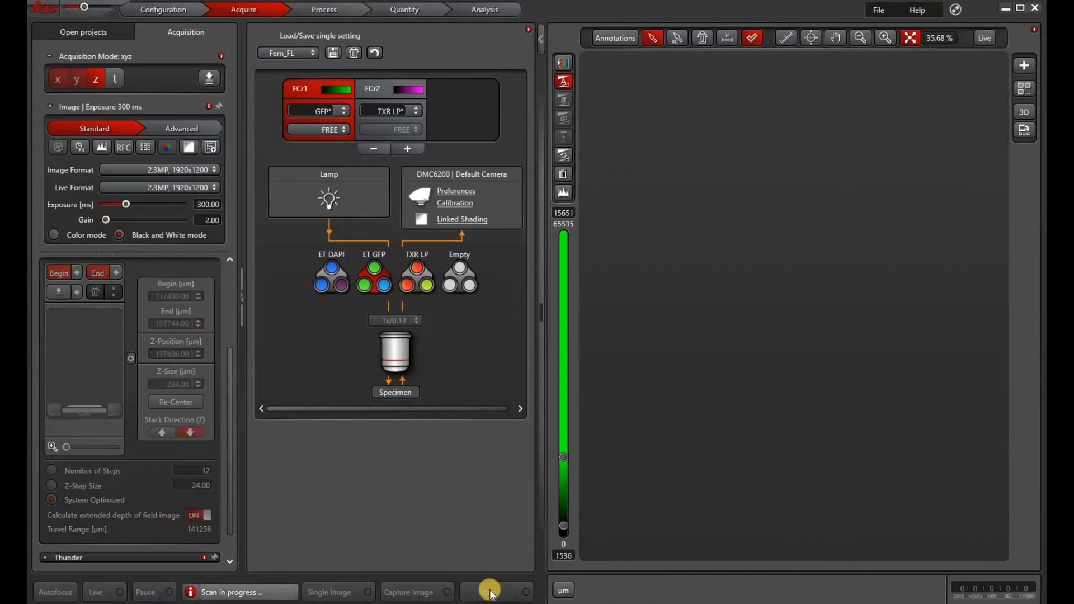
click(489, 591)
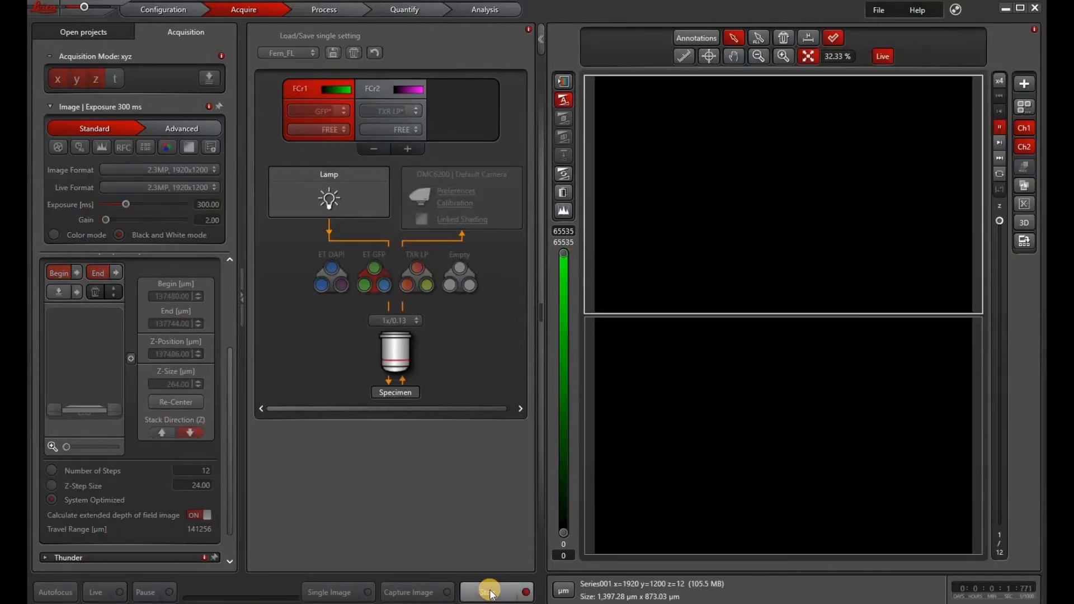
click(489, 591)
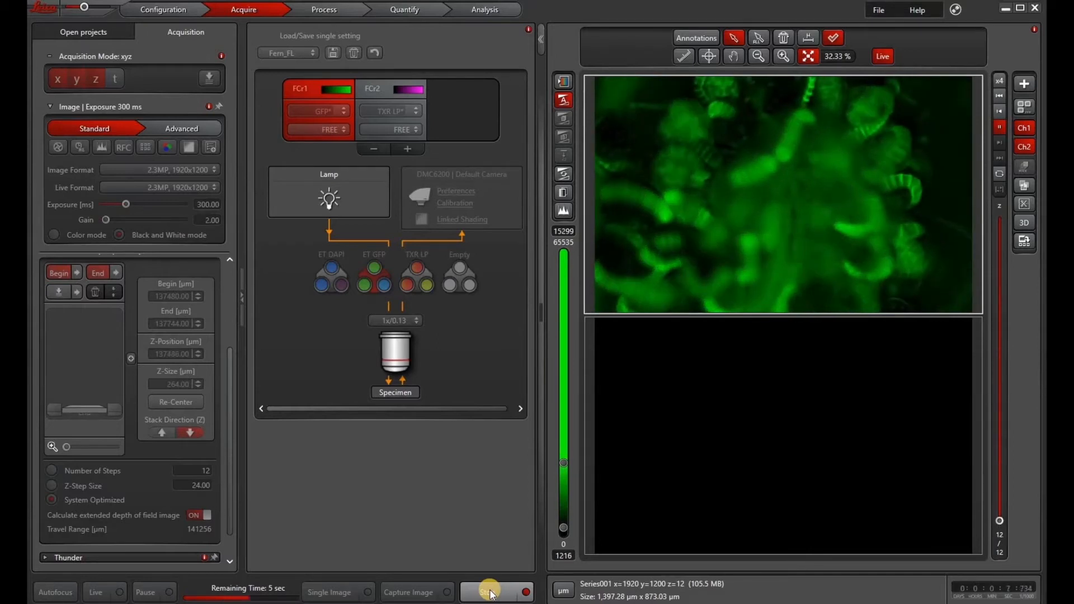
click(390, 88)
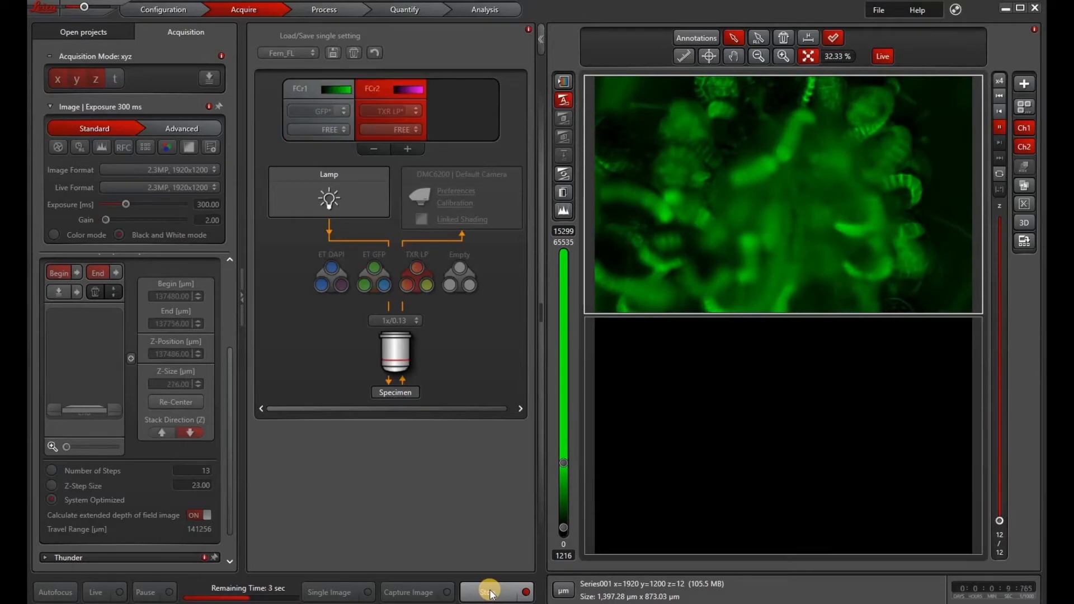
click(488, 592)
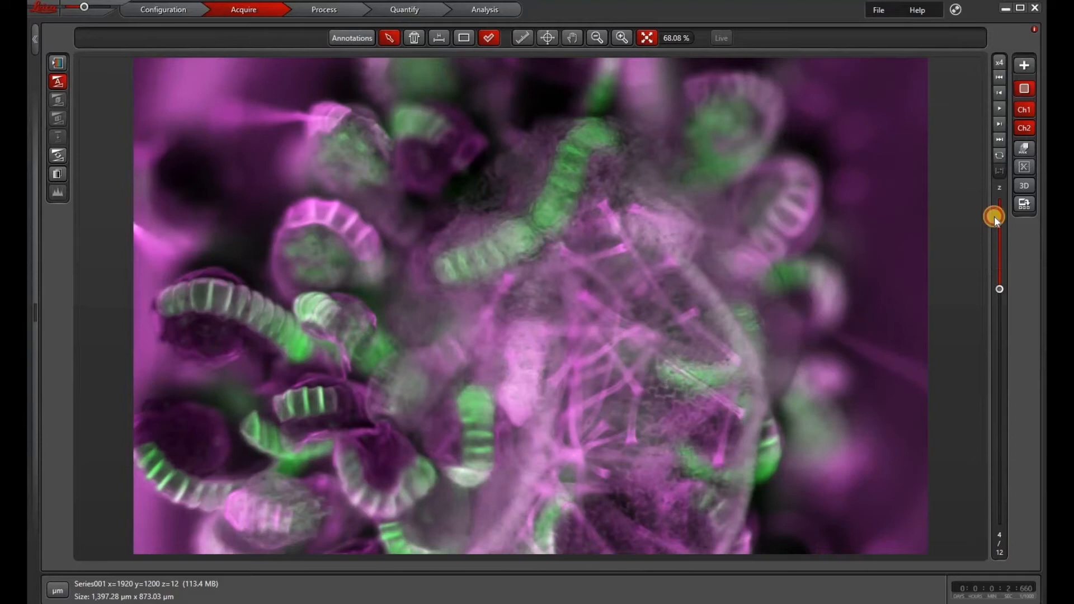
drag(993, 215, 1012, 489)
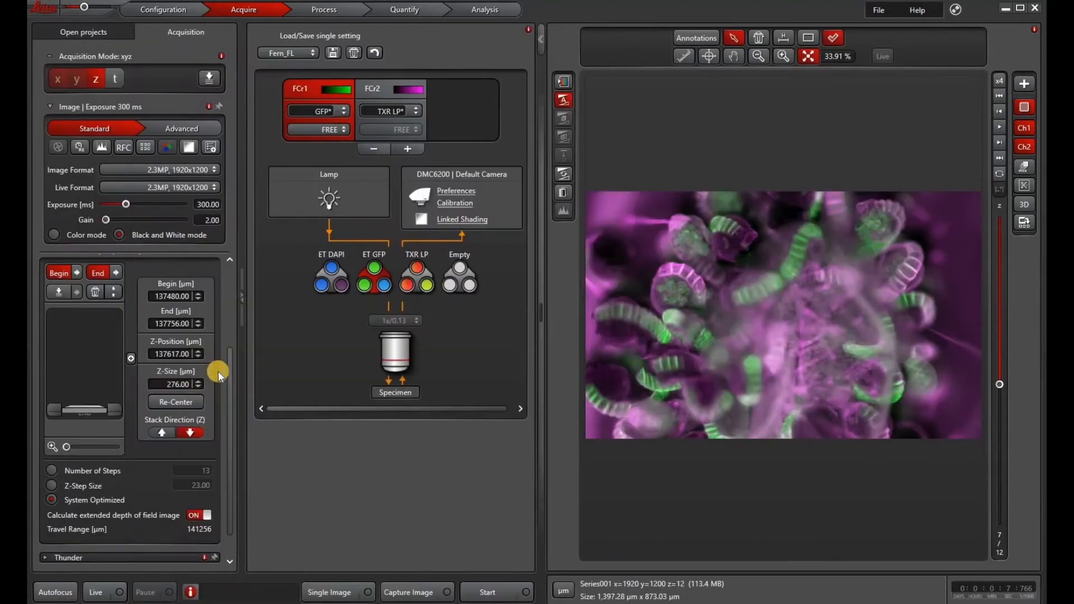
Set the project acquisition order to Lambda then Z so all channels record before each z step.
scroll(down, 3)
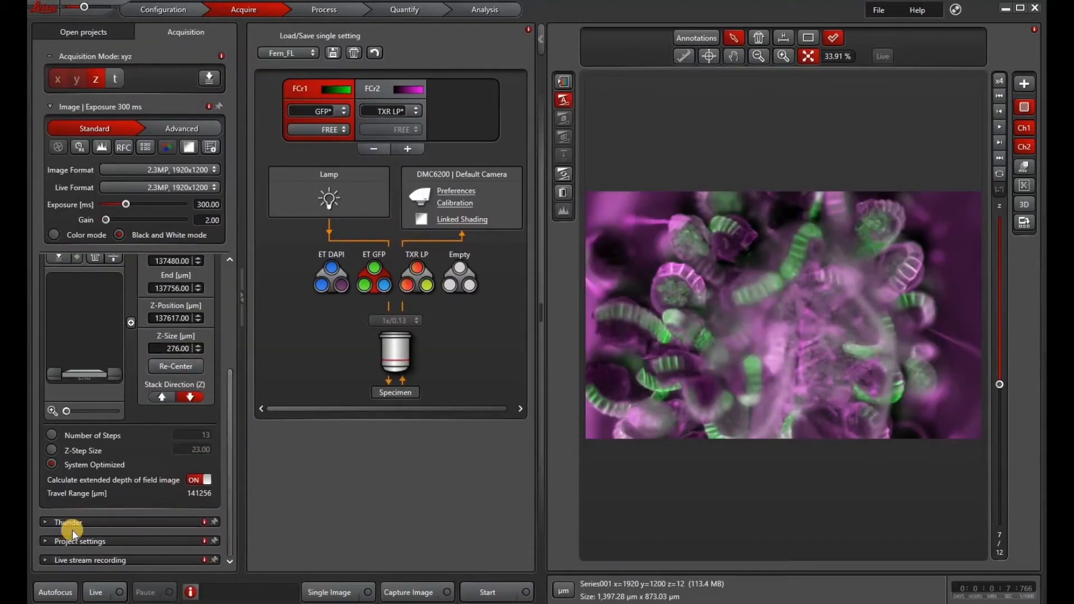
click(78, 542)
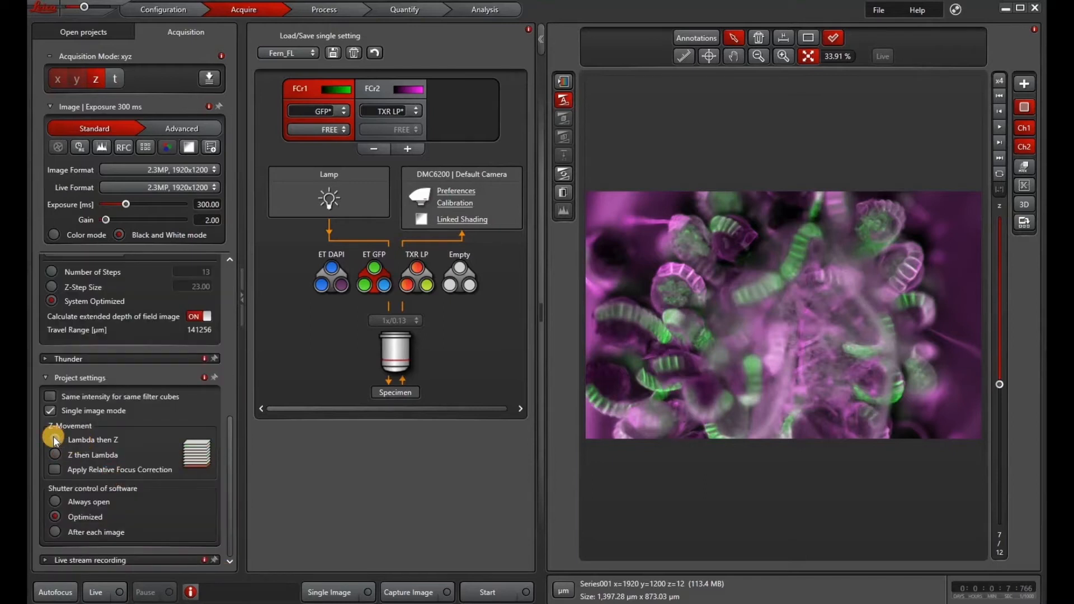
click(54, 438)
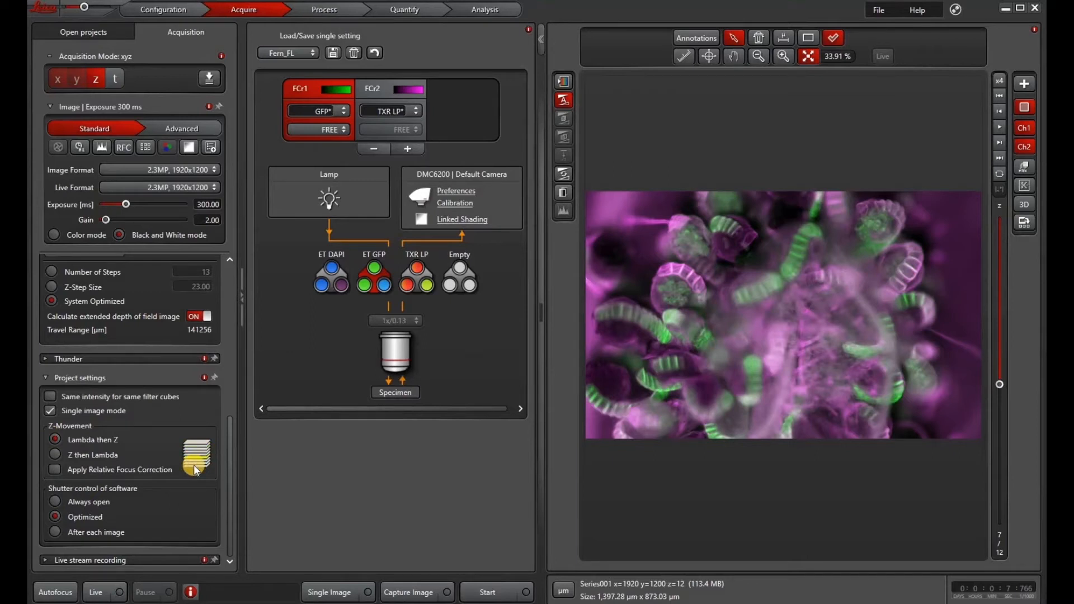
click(54, 456)
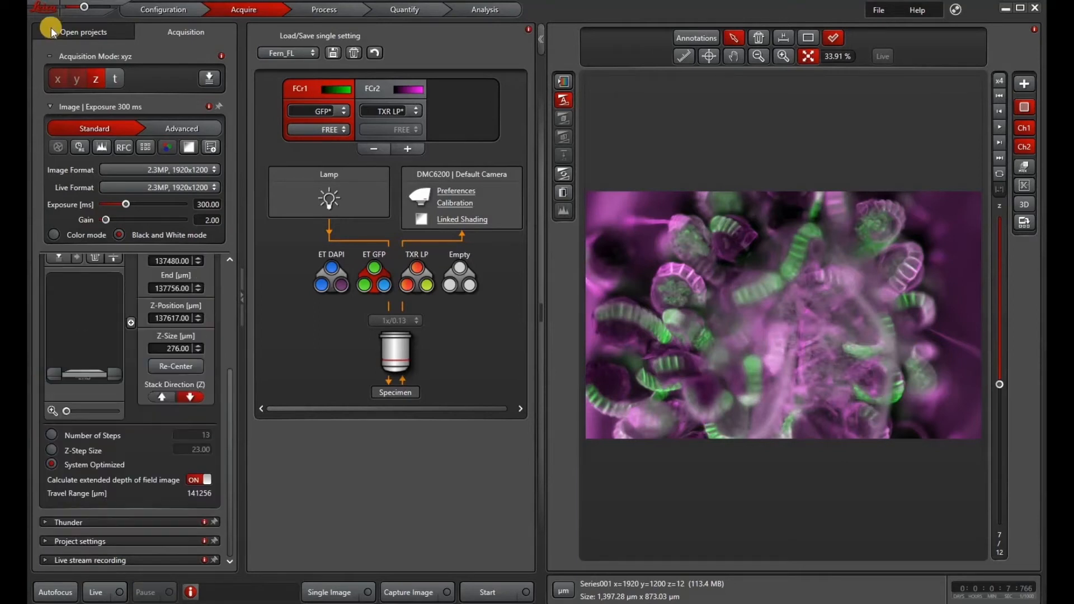
Show the project tree and view Scan 001's multifocus image, then Series001 again.
click(83, 32)
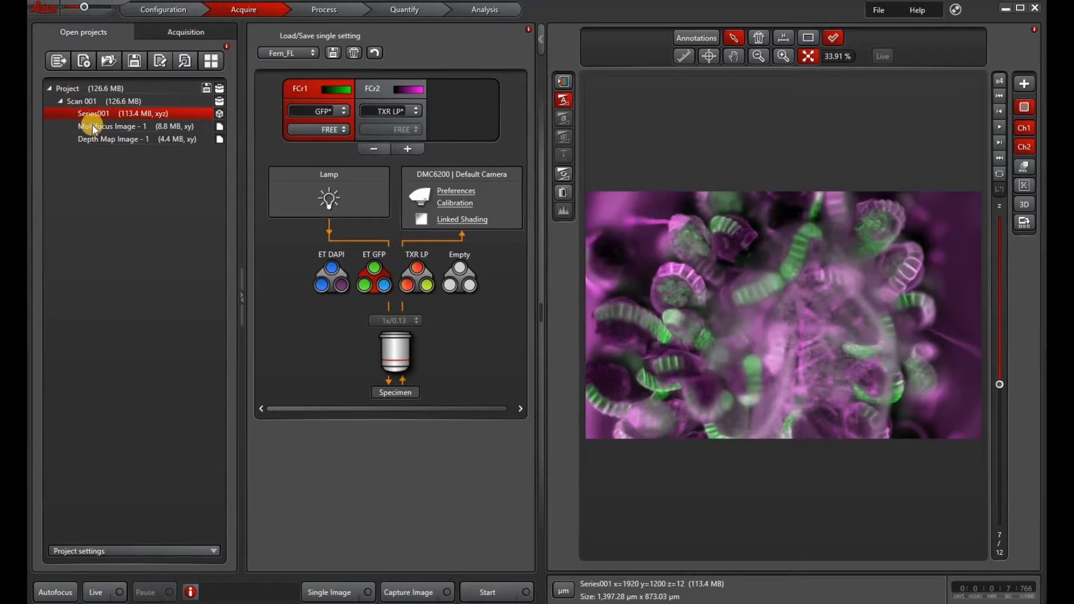
click(113, 126)
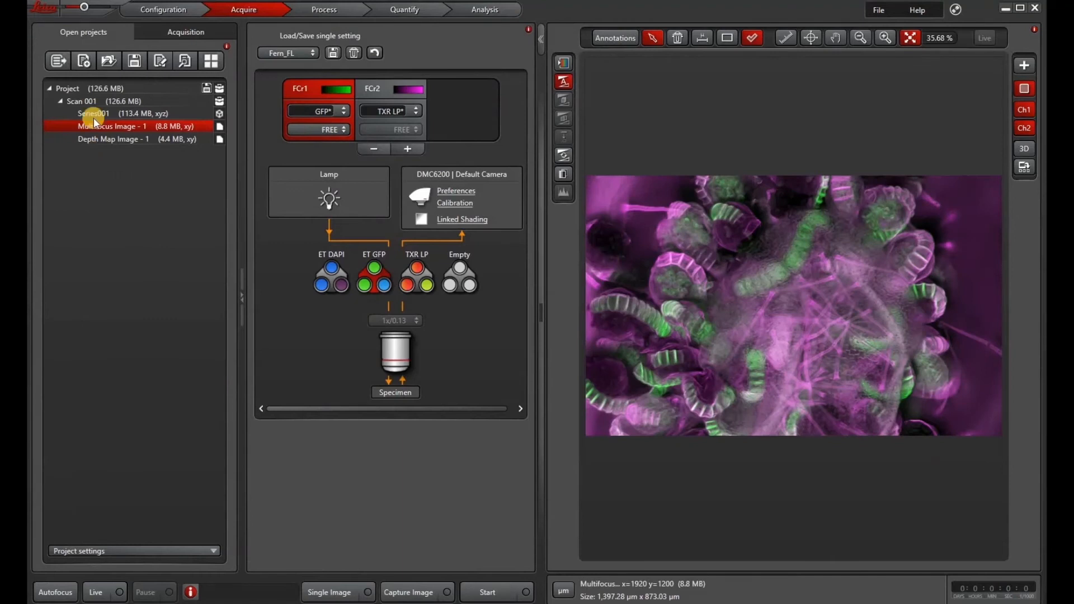
click(93, 113)
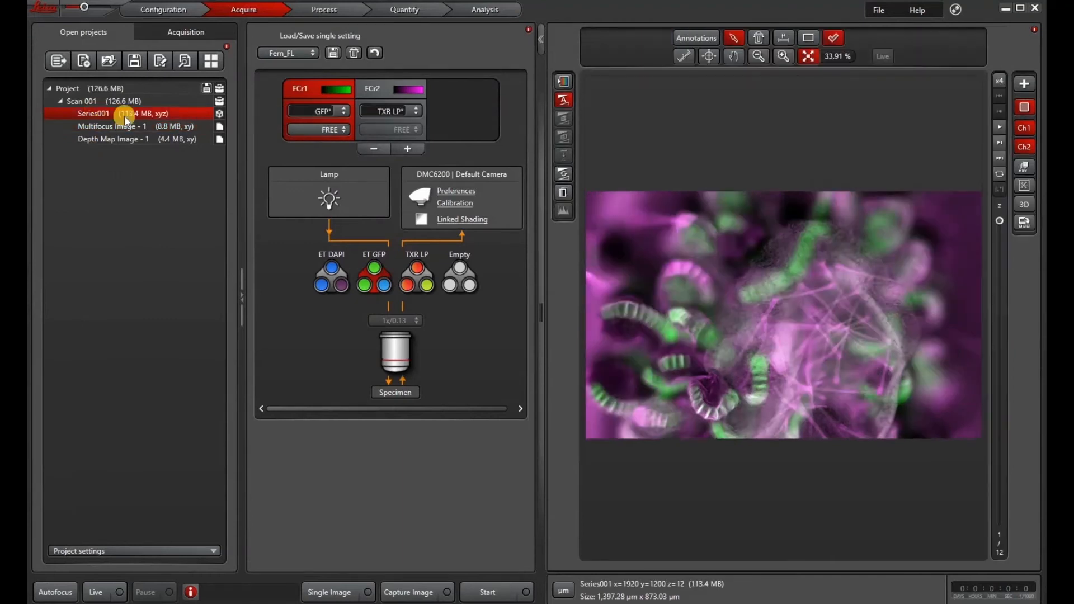
Apply extended depth of field to the stack, creating Scan 002 with multifocus and depth map images.
click(322, 9)
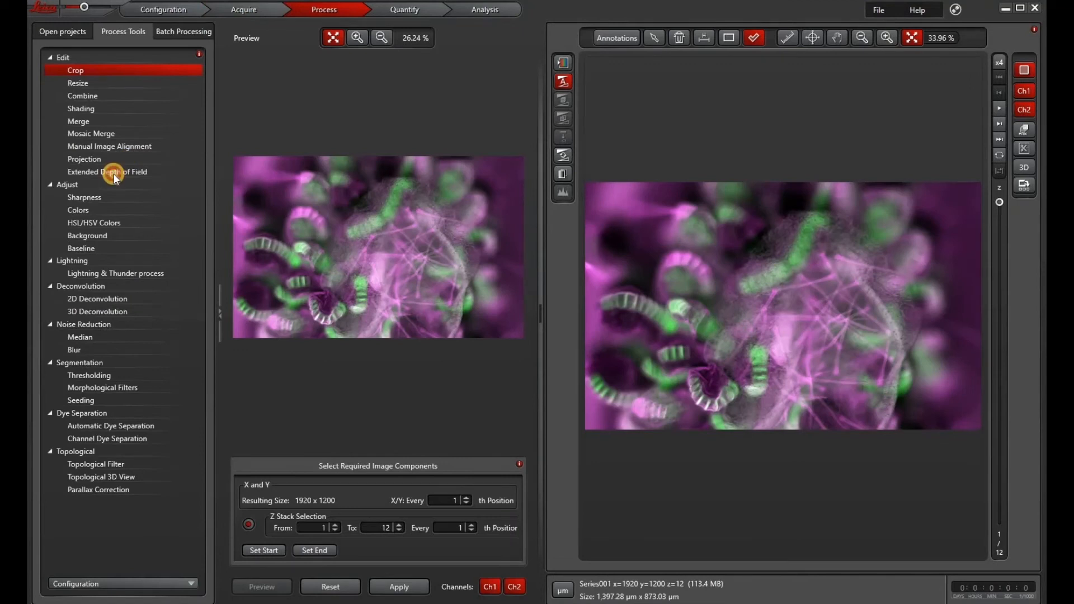
click(108, 171)
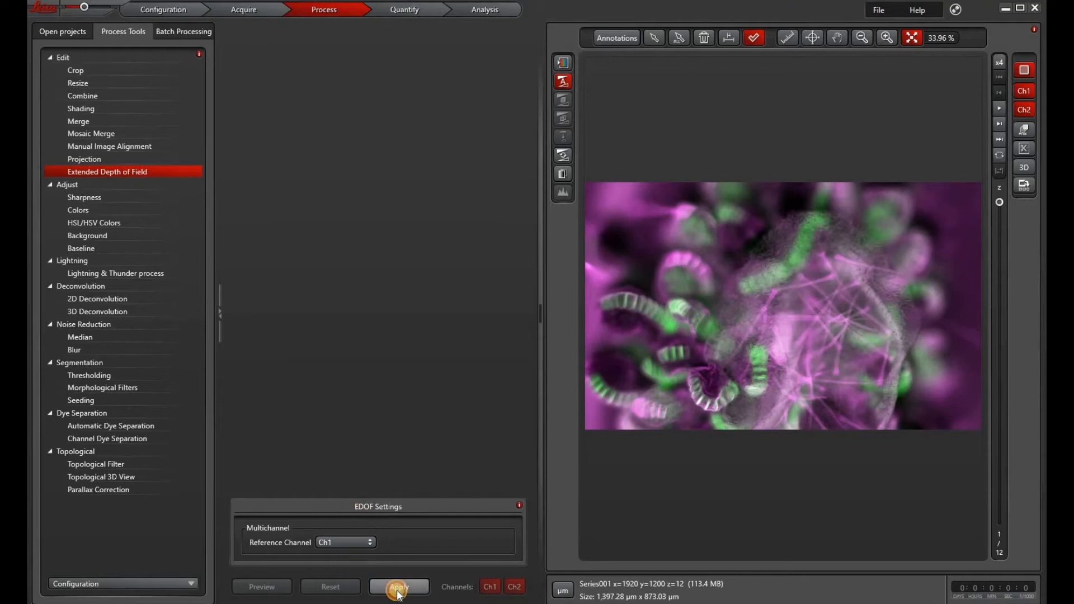
click(398, 586)
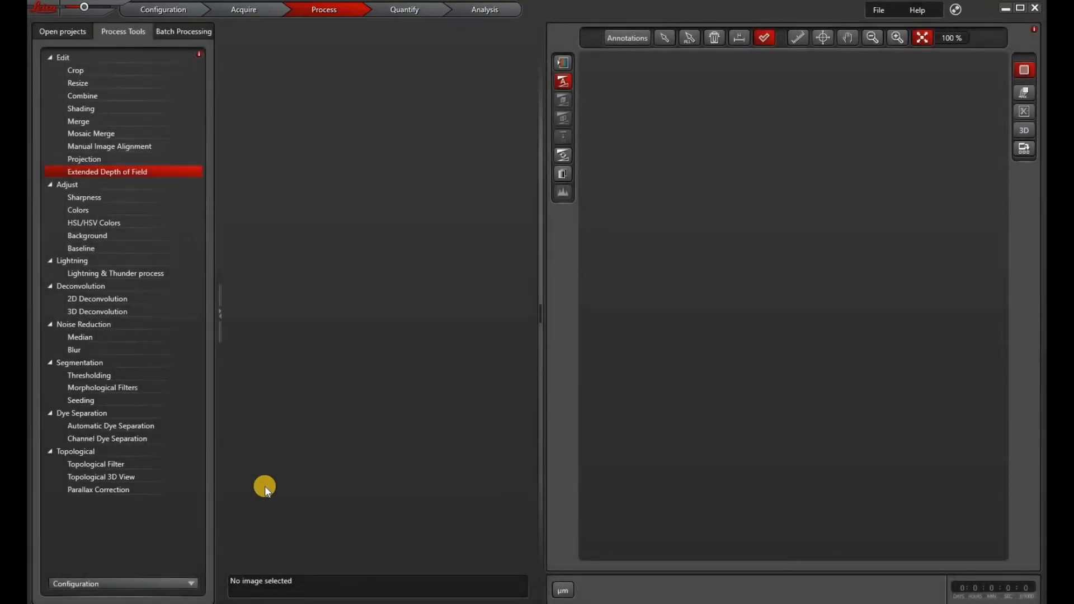
click(63, 31)
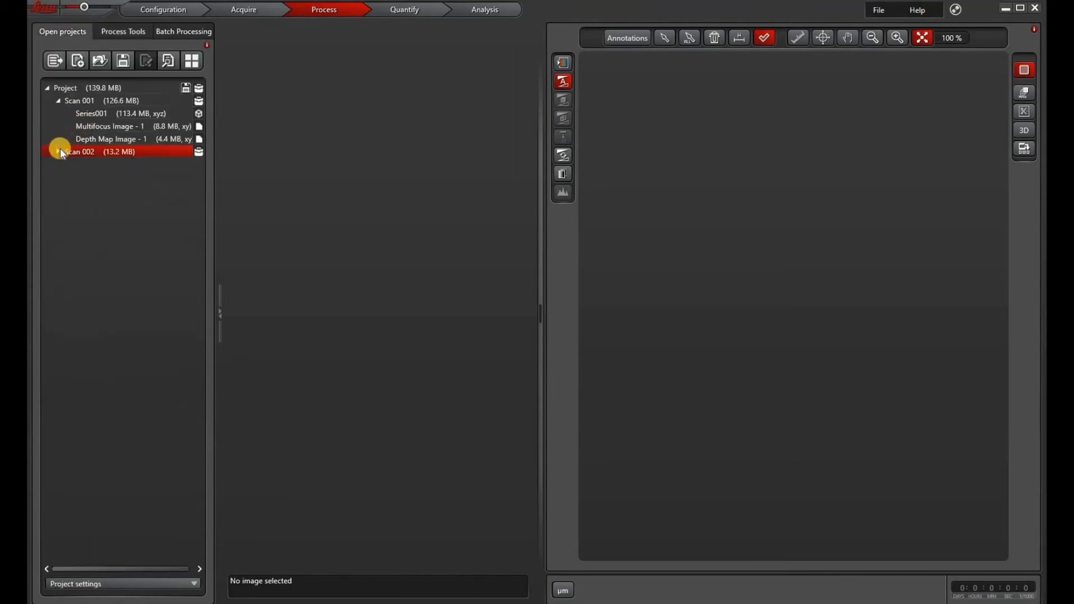
Compare the multifocus images of Scan 002 and Scan 001, ending on Scan 002's.
click(48, 151)
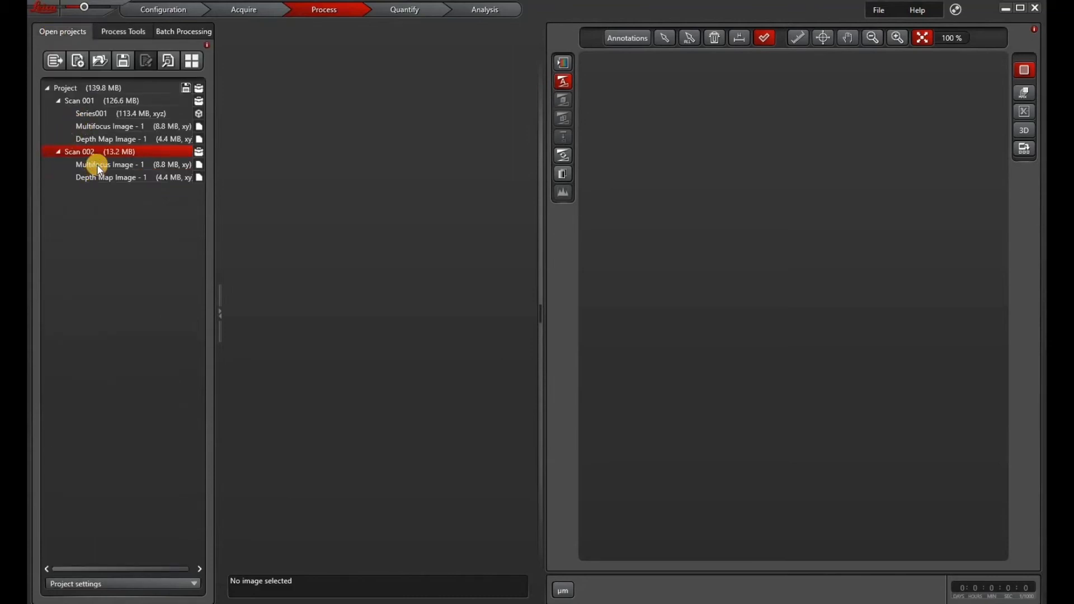
click(109, 164)
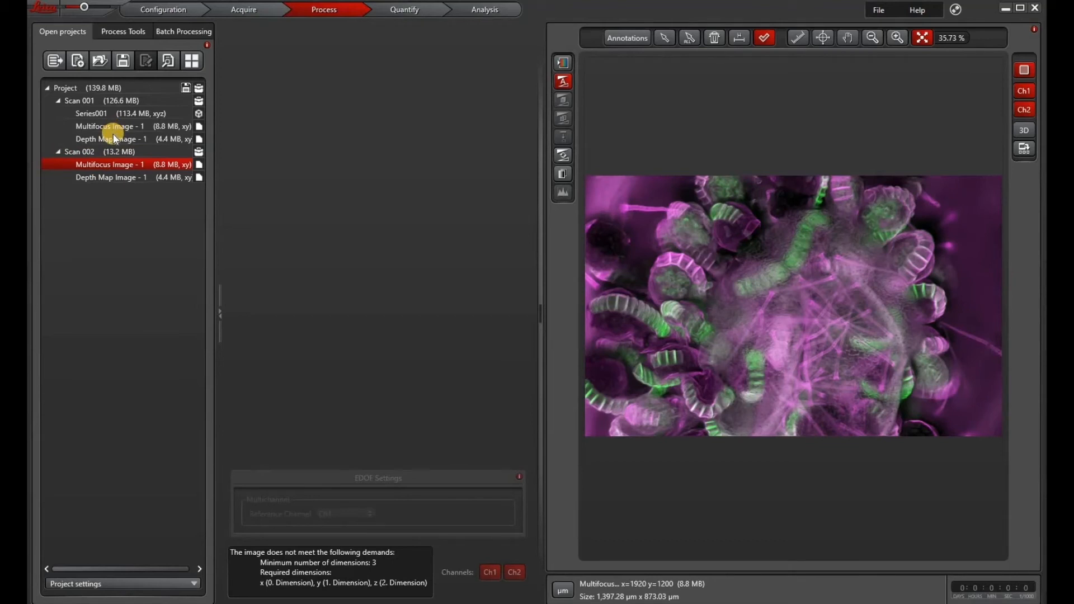
click(108, 127)
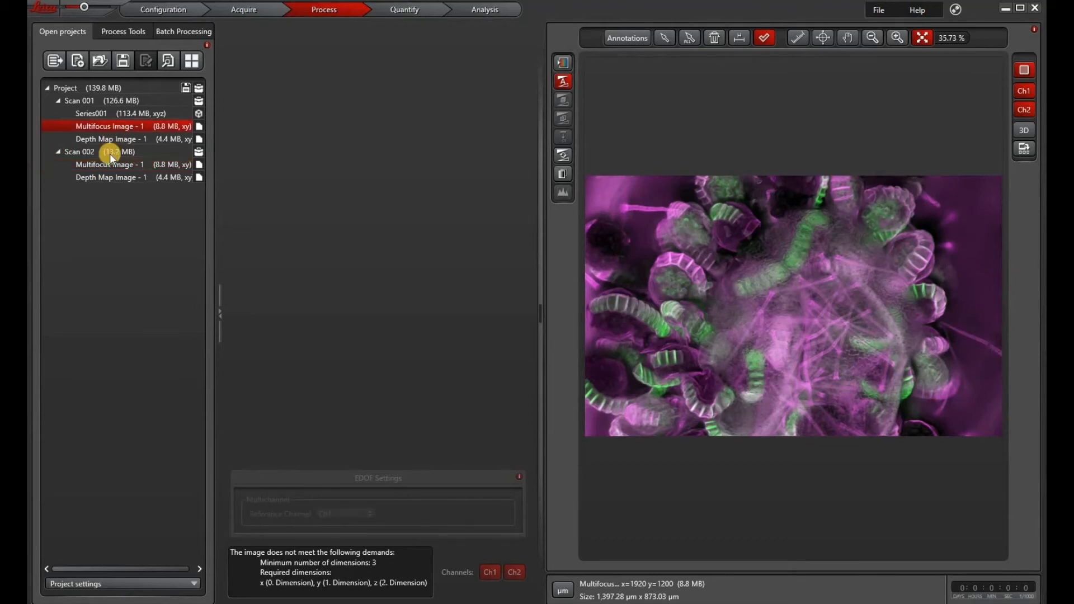
click(110, 164)
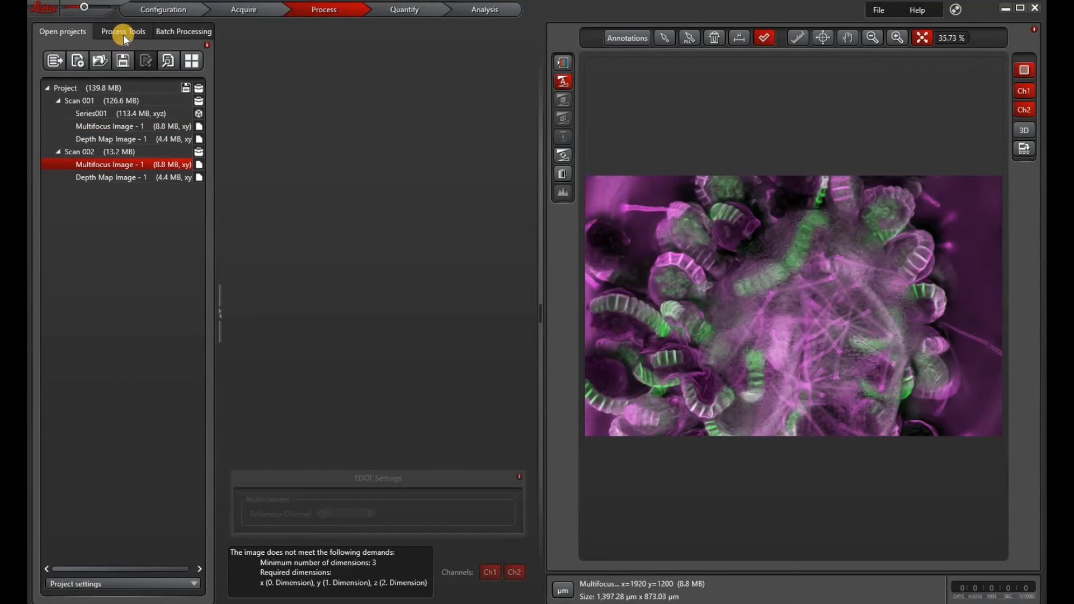
Browse the Series001 stack and the processing tools, producing Series001_Processed001 by maximum projection.
click(123, 31)
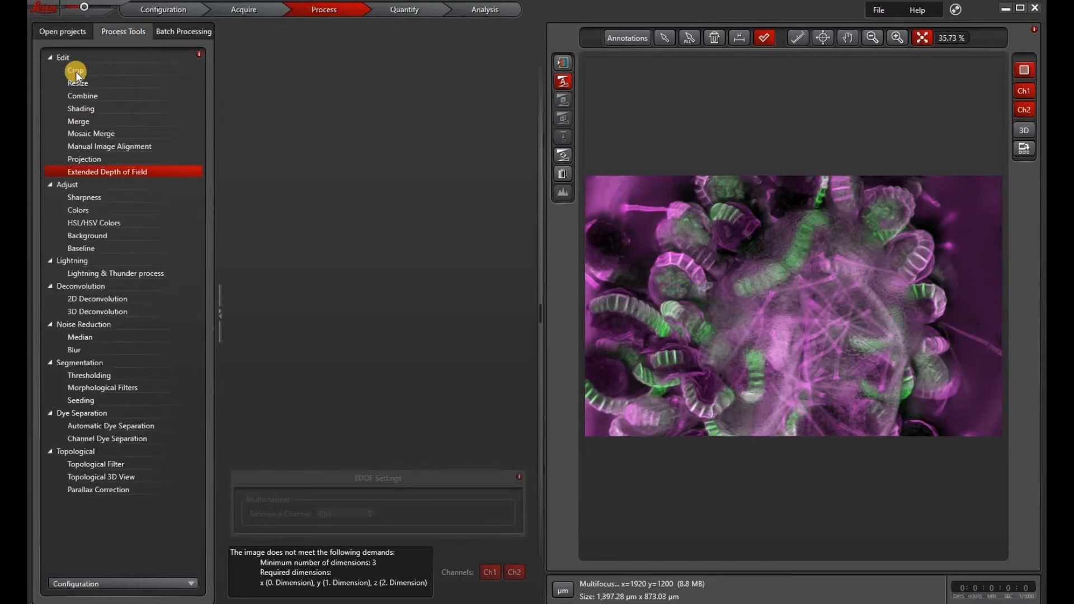
click(63, 31)
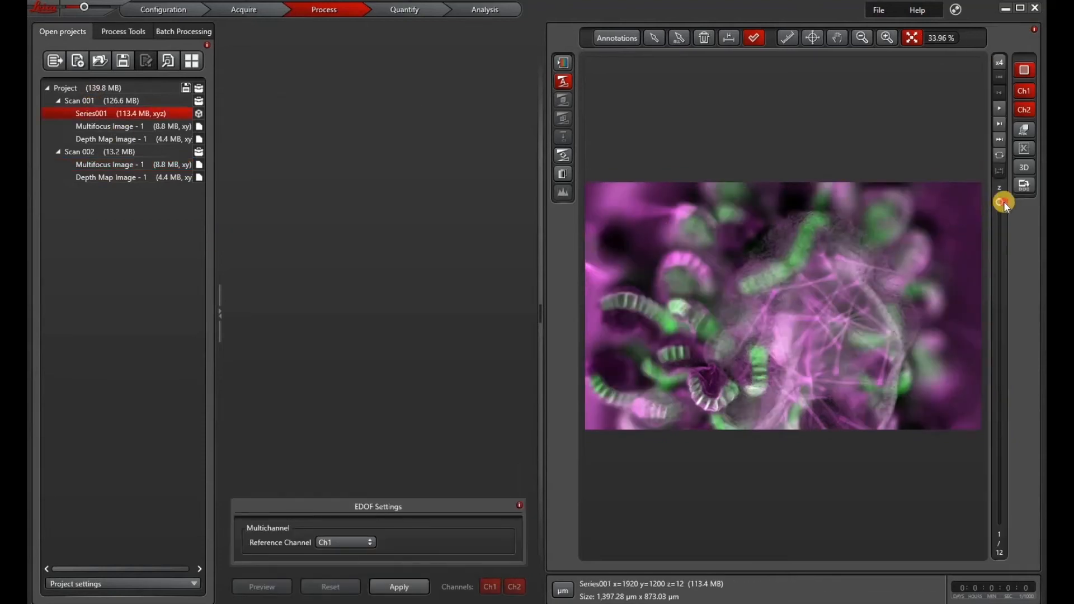
drag(1002, 202, 1024, 478)
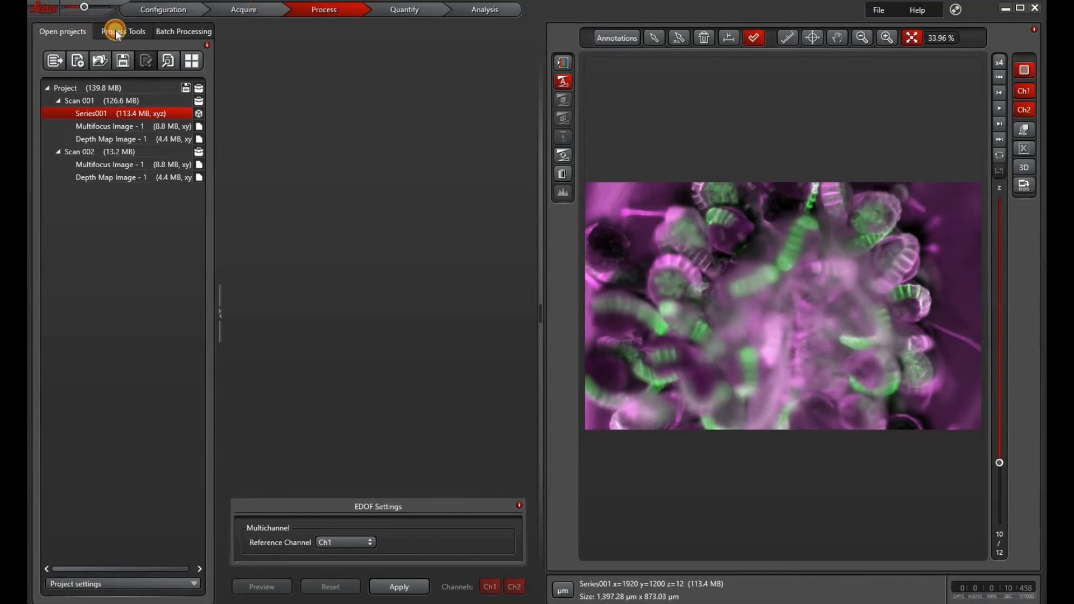
click(122, 32)
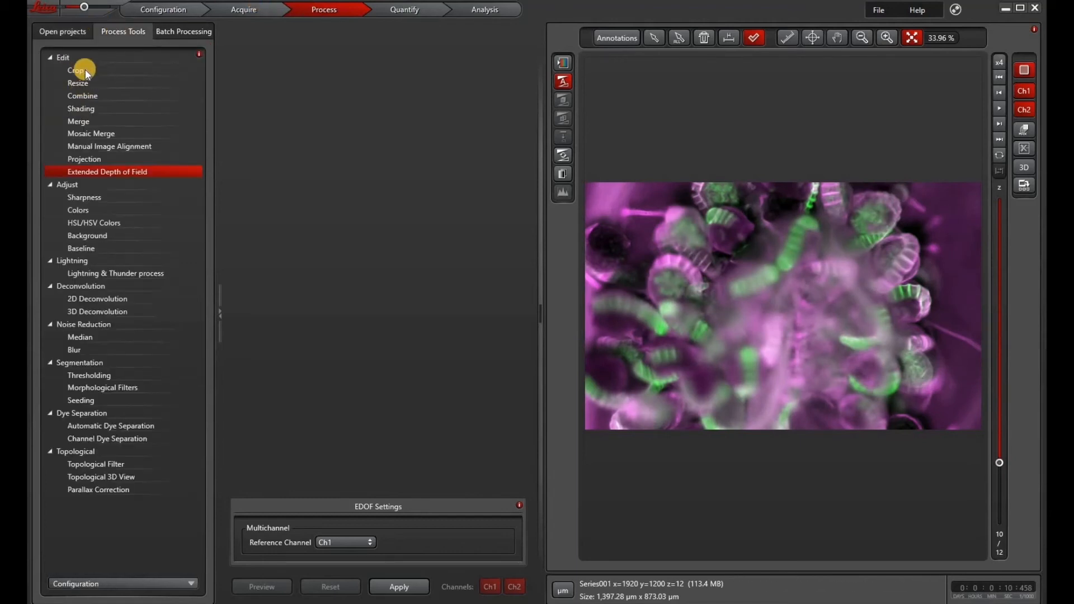
click(75, 70)
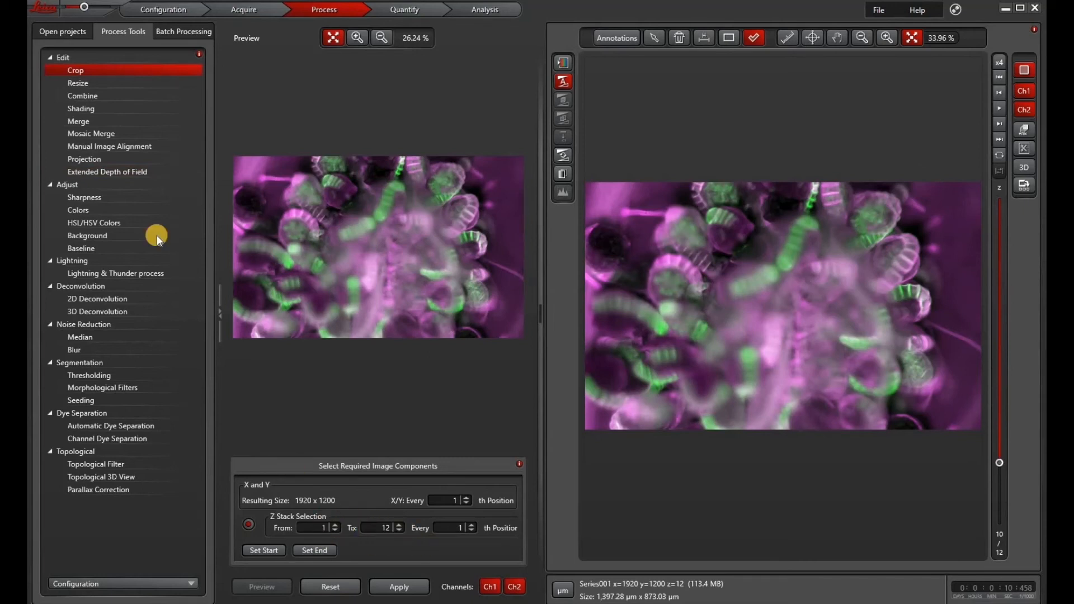
click(62, 32)
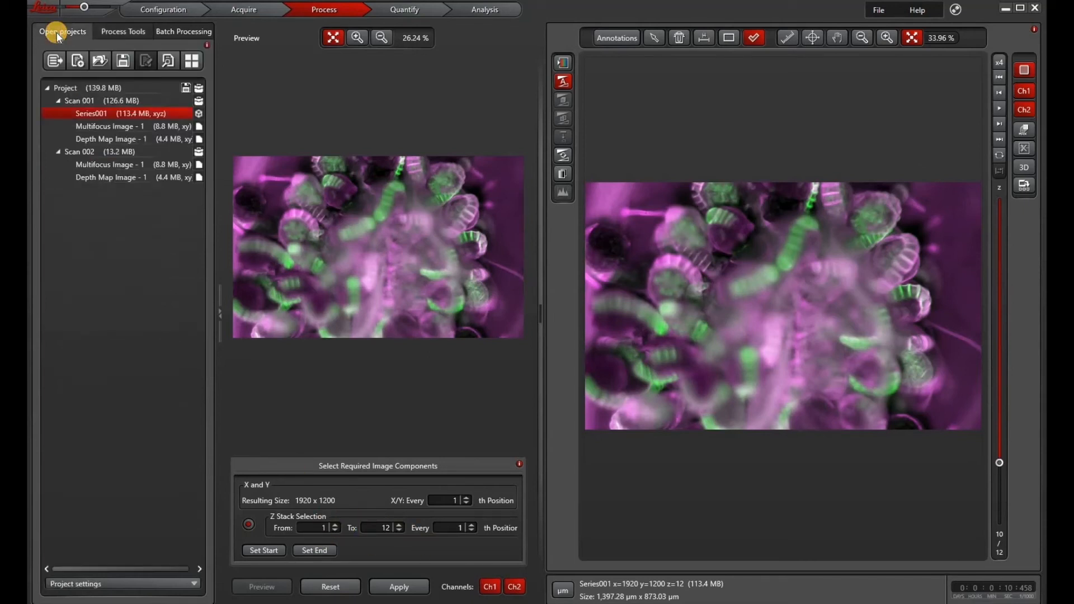
click(123, 31)
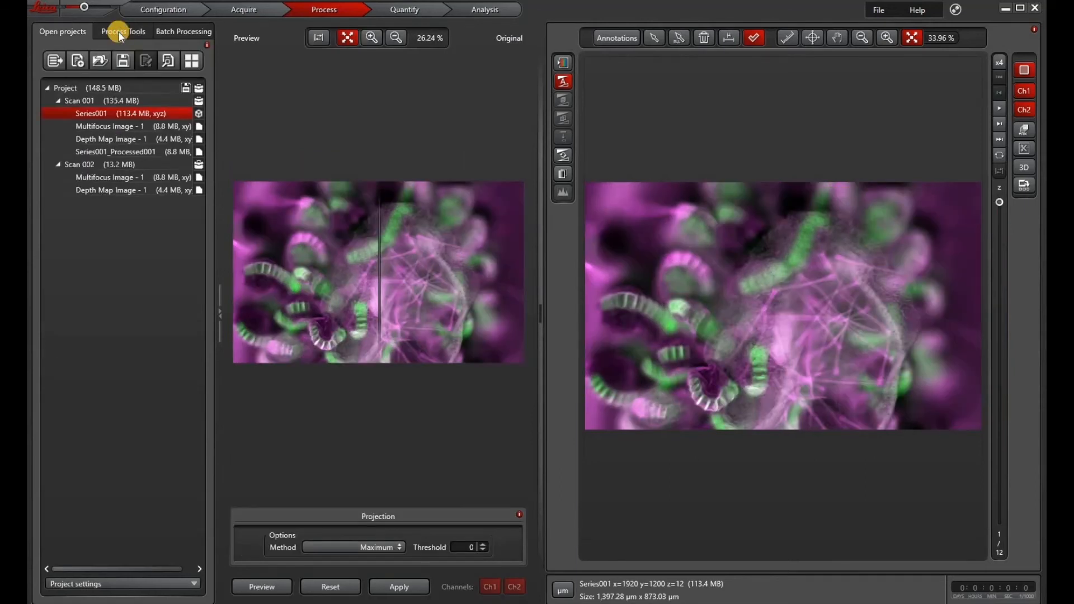
click(123, 31)
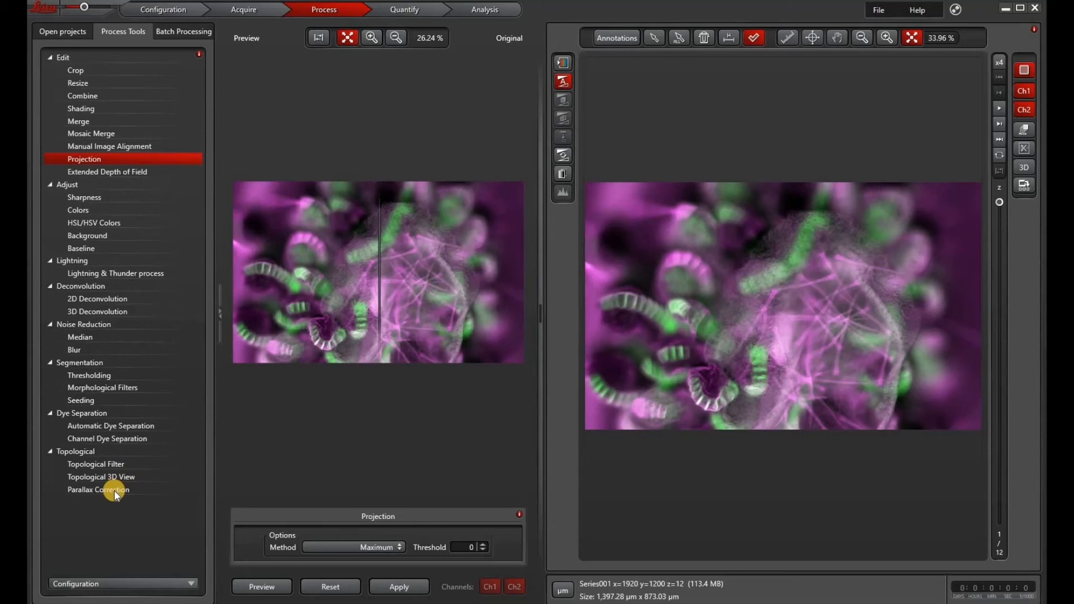
mouse_move(1000, 203)
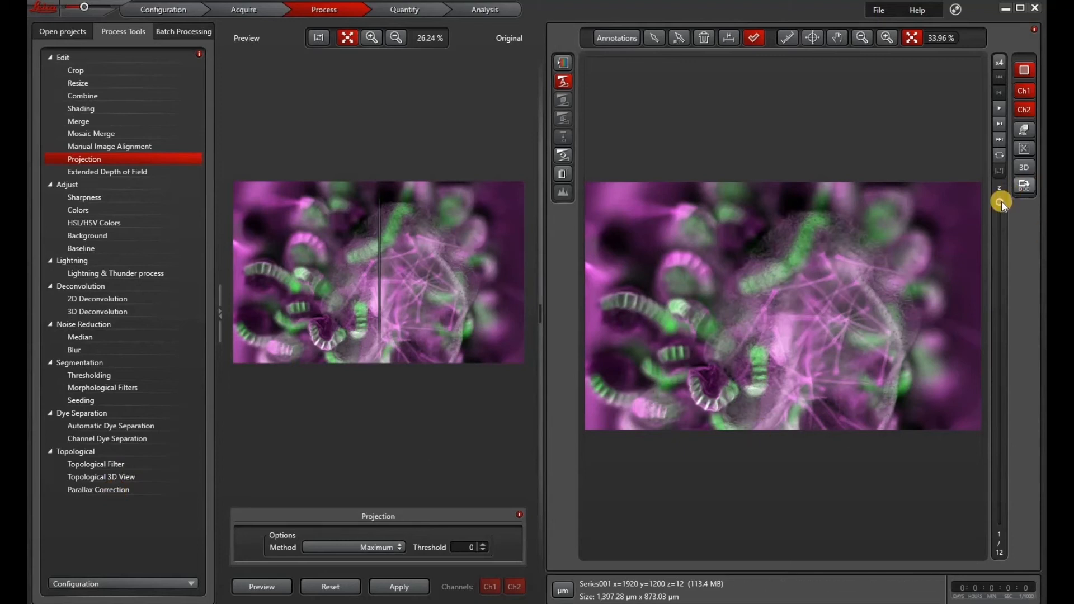
Apply parallax correction to Series001 with Ch1 as reference and cropping after correction.
drag(1000, 202, 999, 432)
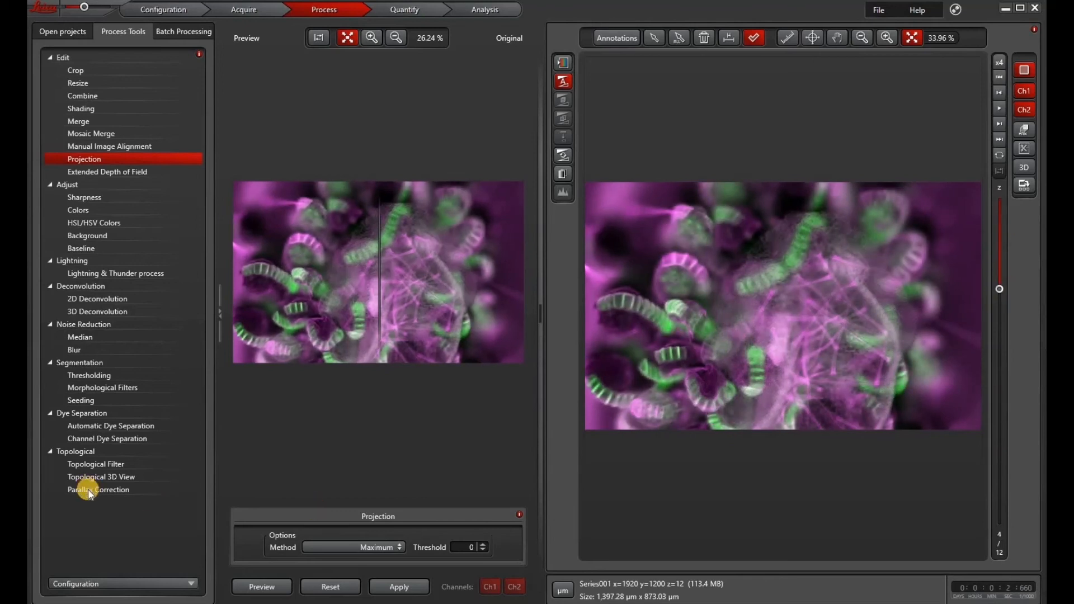
click(98, 489)
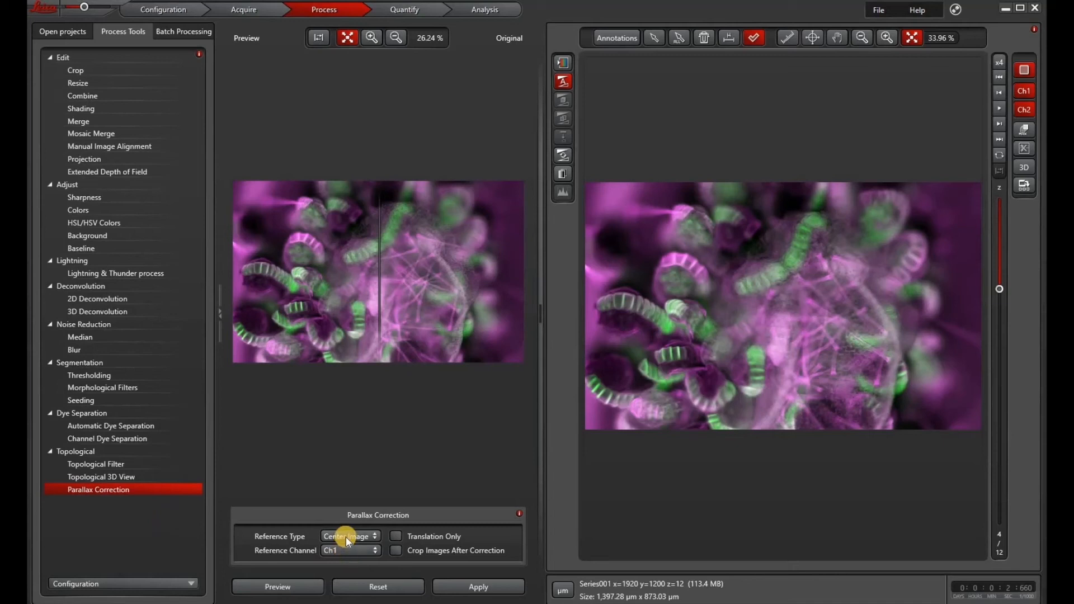
click(350, 551)
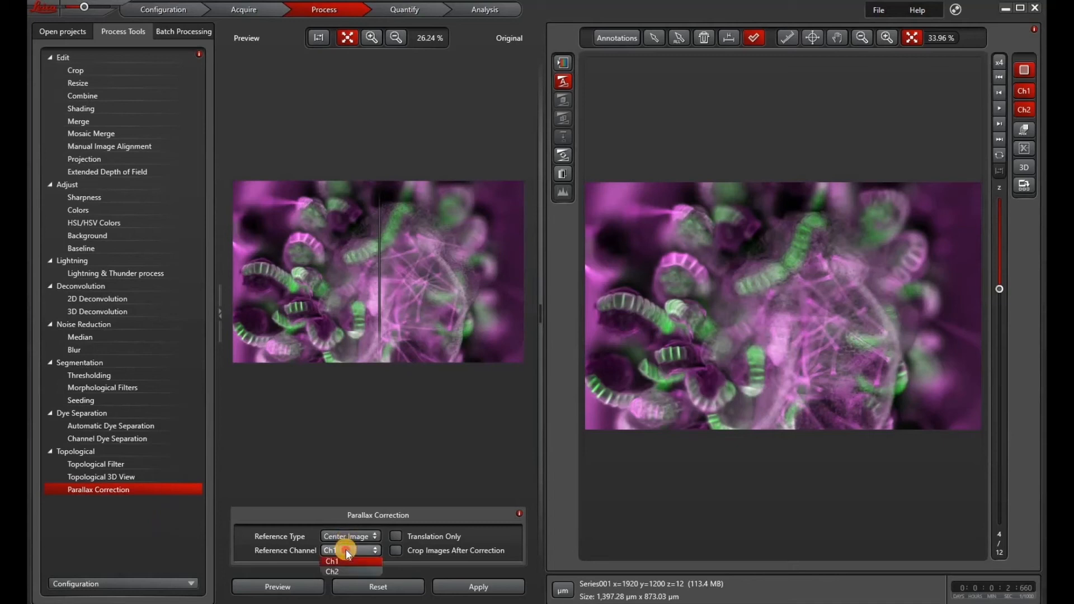
click(370, 535)
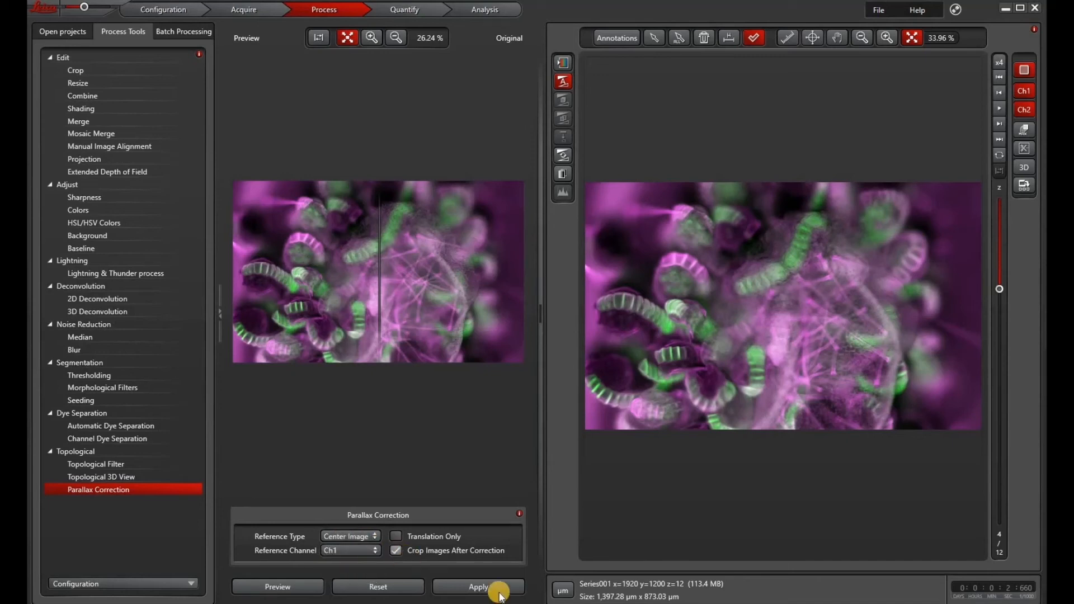
click(477, 587)
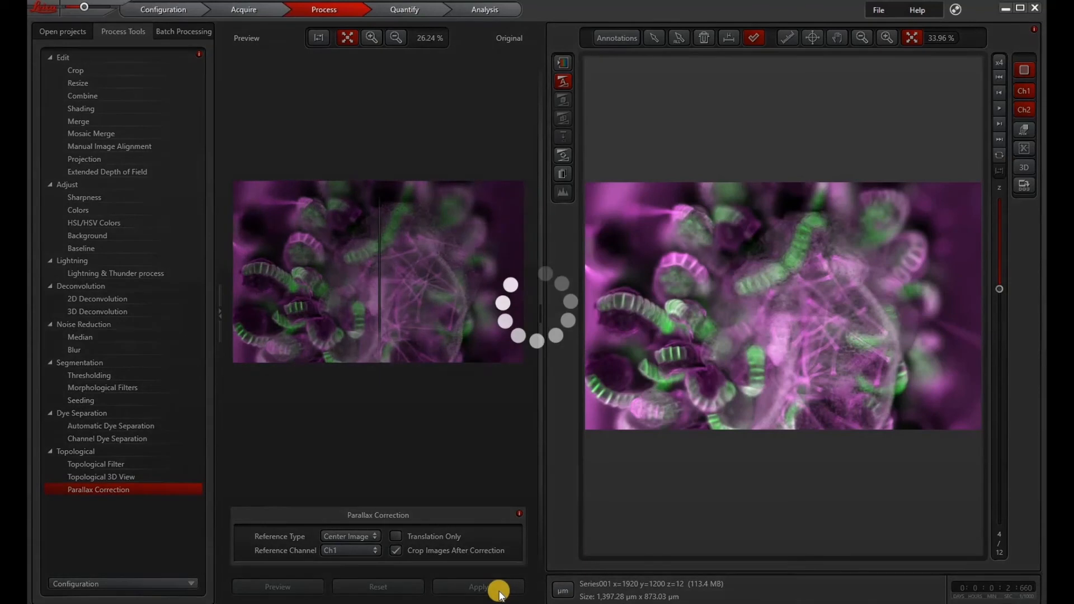
click(477, 586)
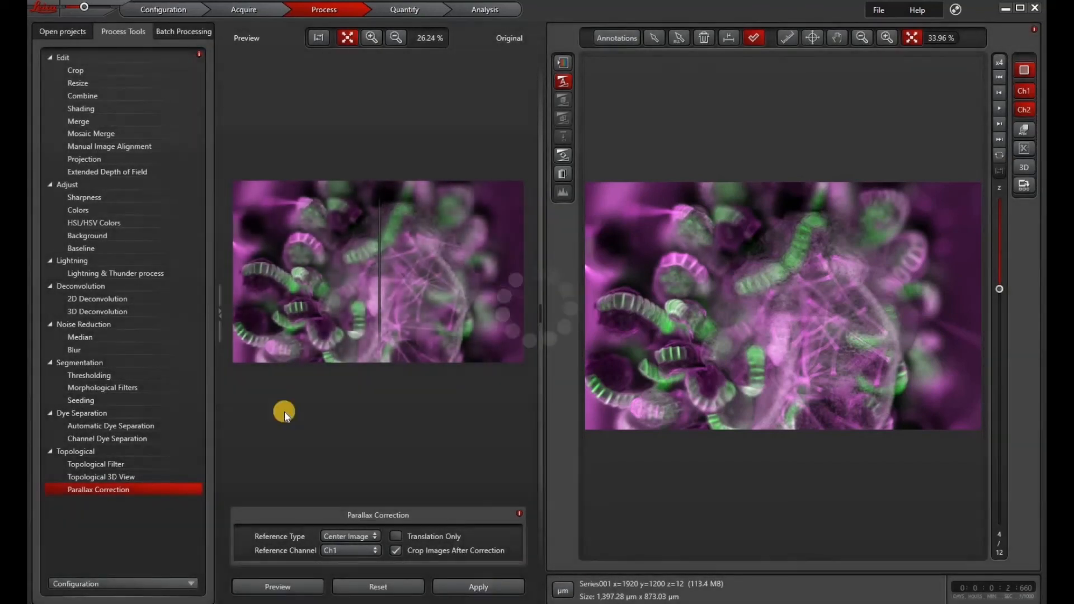
Apply a maximum projection to Series001_Corr001, adding Series001_Corr001_Processed001 under Scan 001.
click(61, 32)
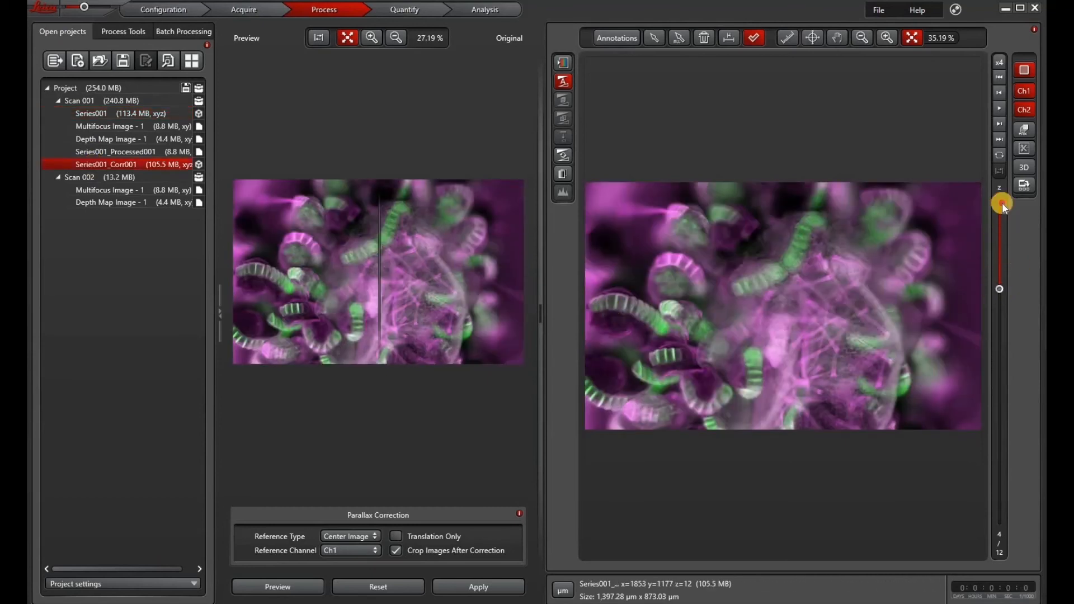
drag(999, 206, 978, 359)
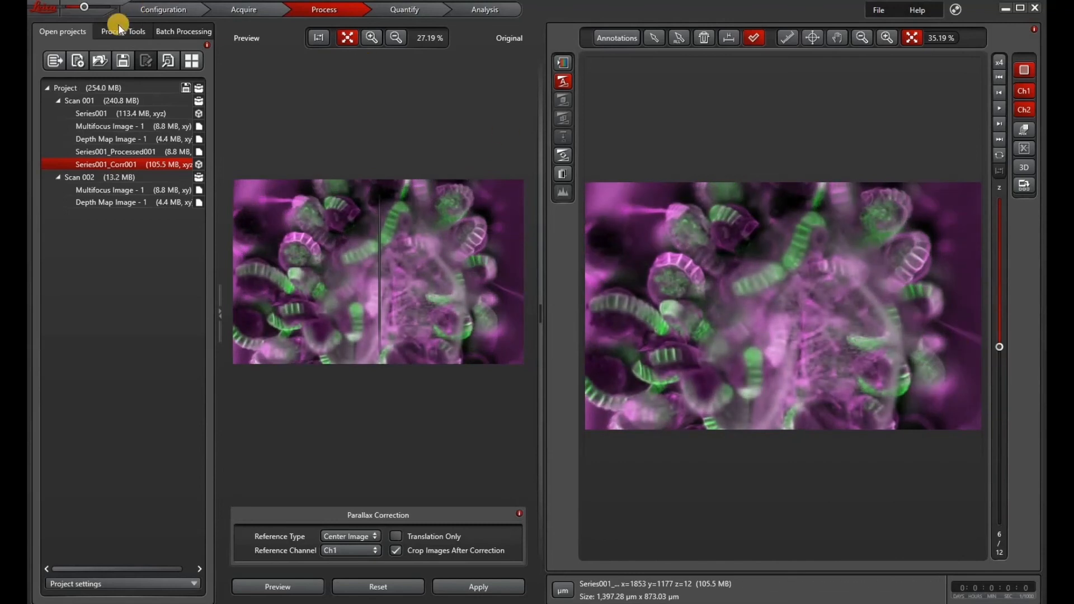
click(123, 32)
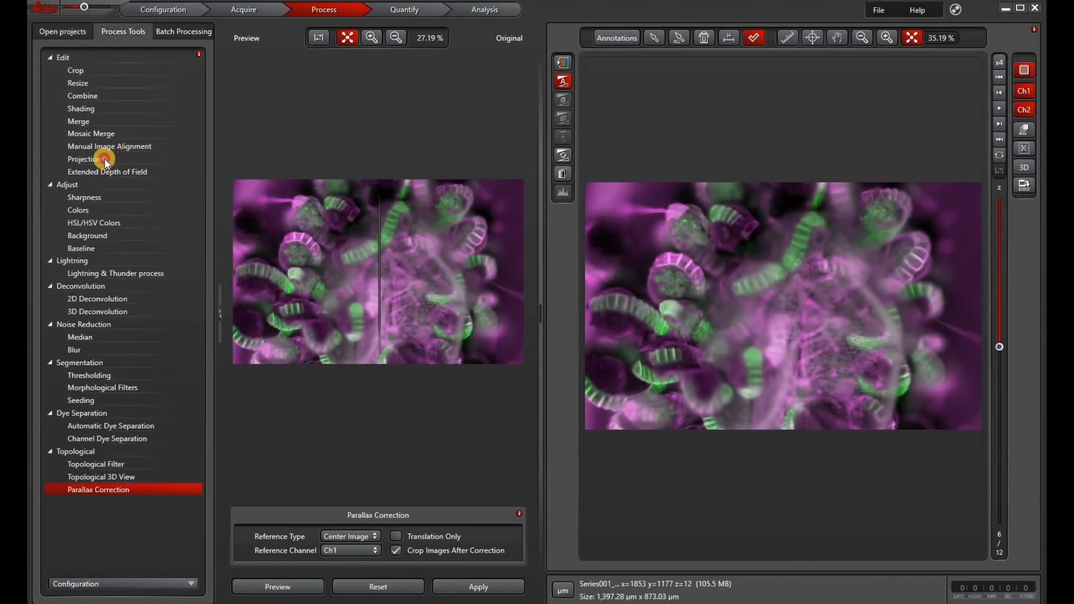
click(84, 159)
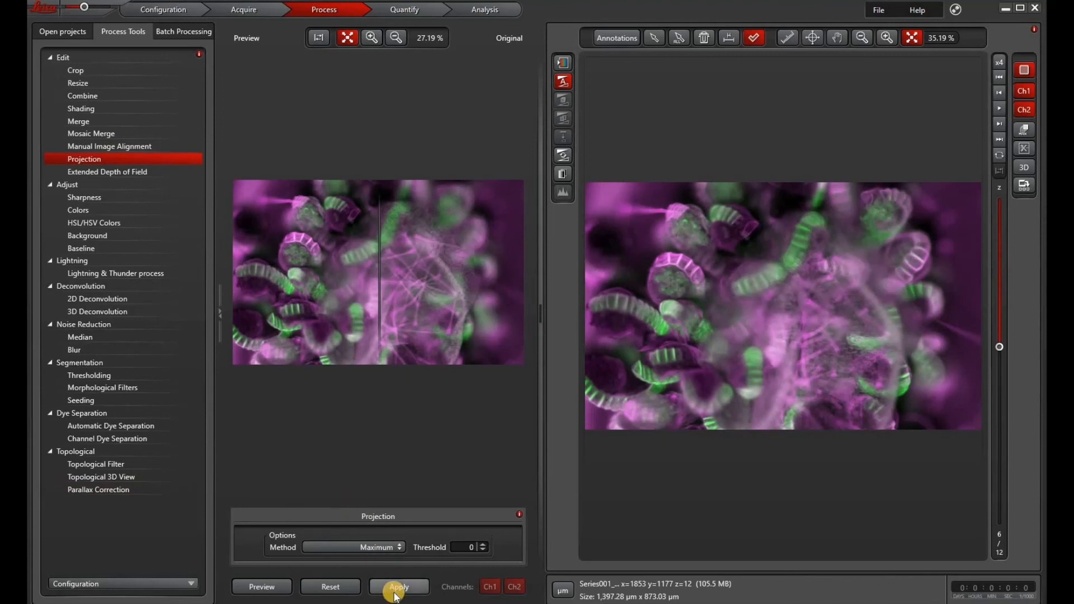
click(398, 586)
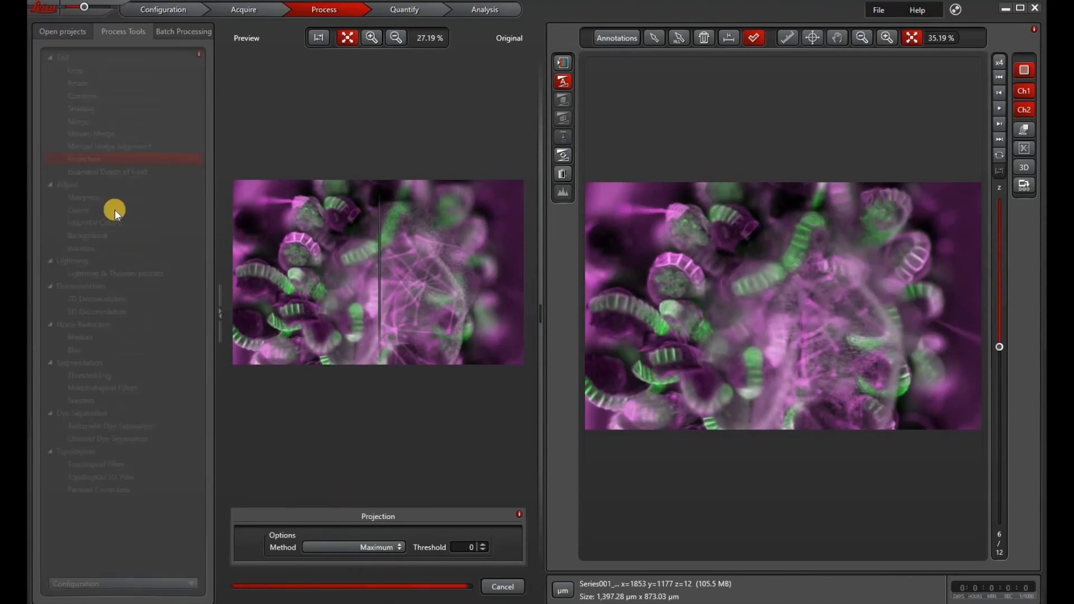
click(243, 9)
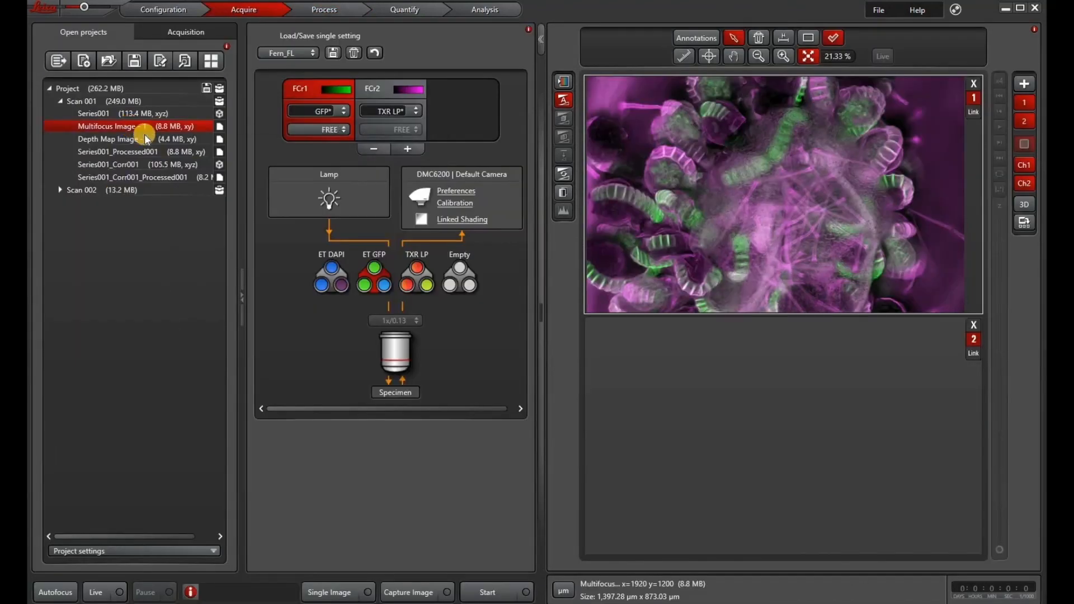